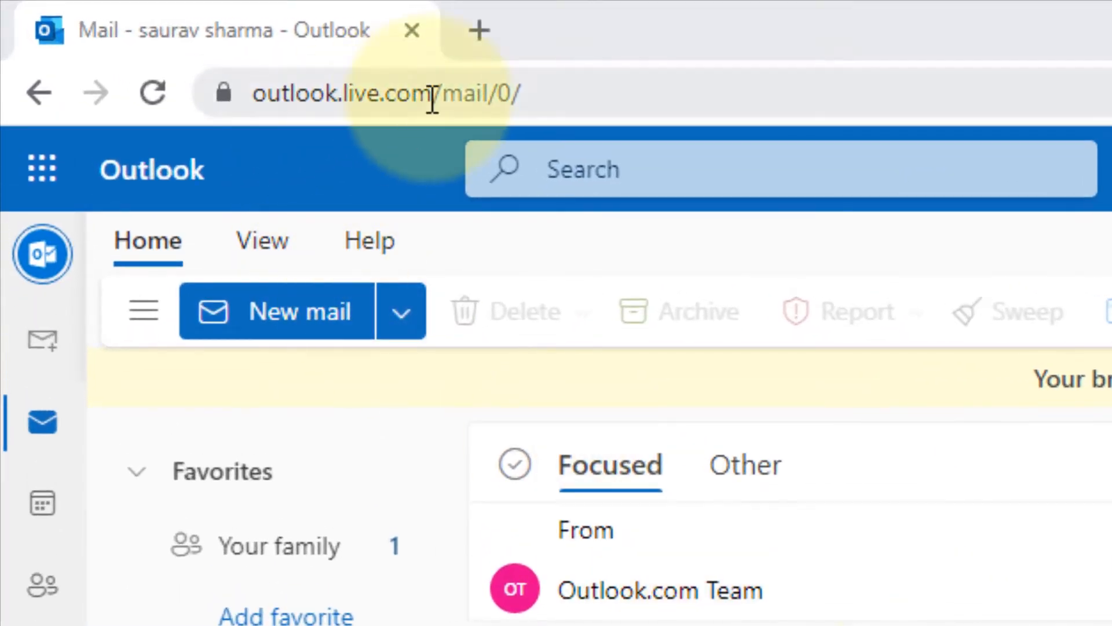
- Show the site information panel for outlook.live.com with its 97 cookies in use
{"action": "left_click", "coordinate": [354, 93]}
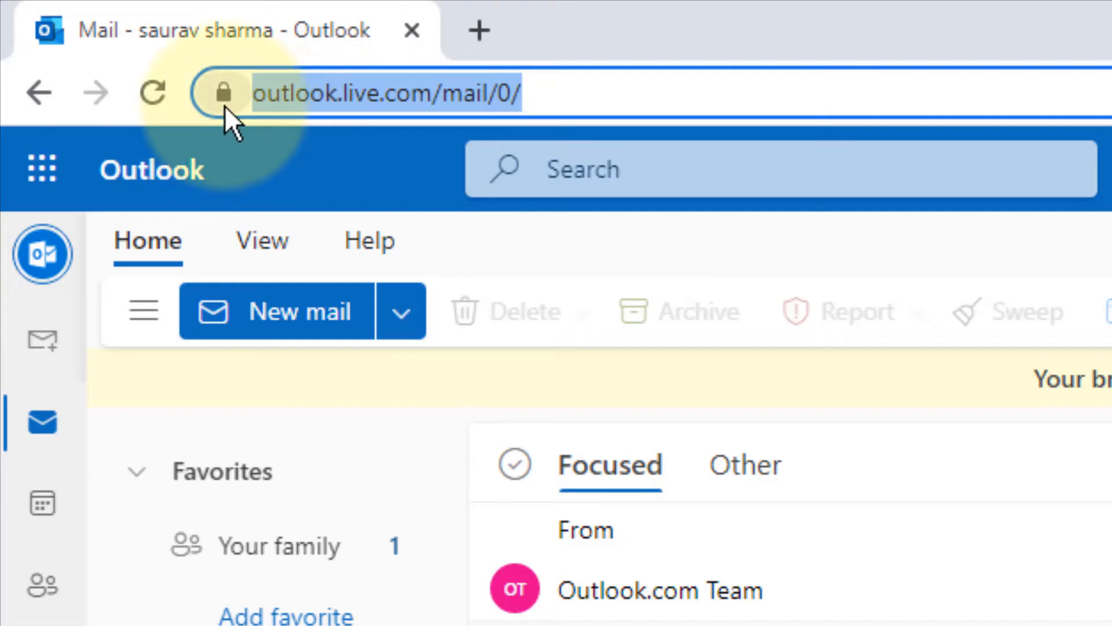
{"action": "mouse_move", "coordinate": [227, 93]}
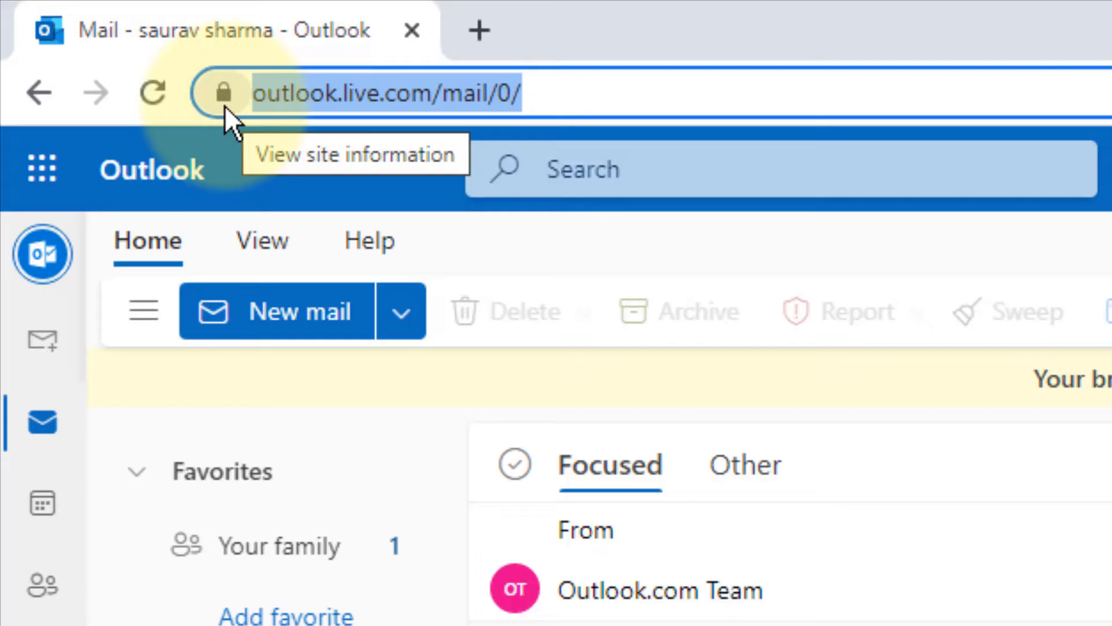
{"action": "left_click", "coordinate": [224, 93]}
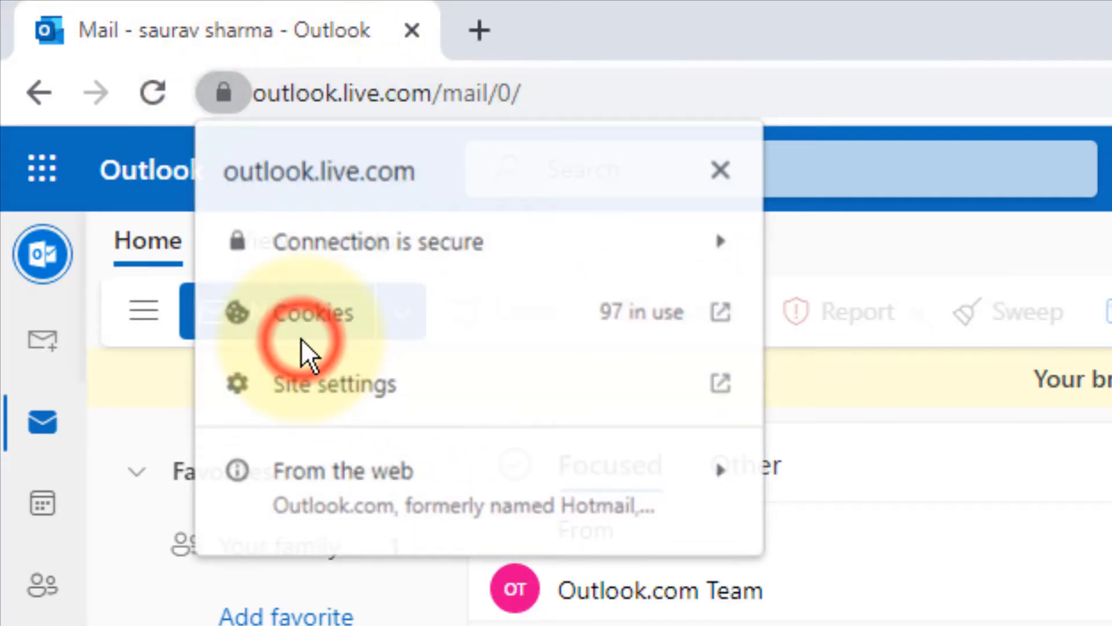
- Remove the live.com and remaining Outlook cookies from the Allowed list and finish
{"action": "left_click", "coordinate": [312, 312]}
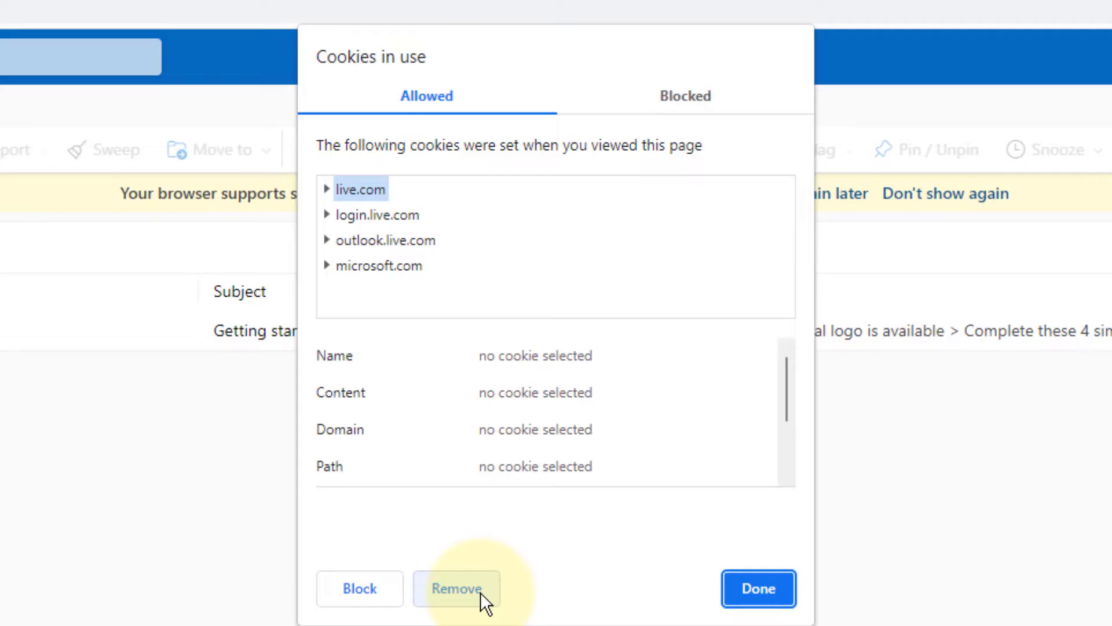
{"action": "left_click", "coordinate": [457, 588]}
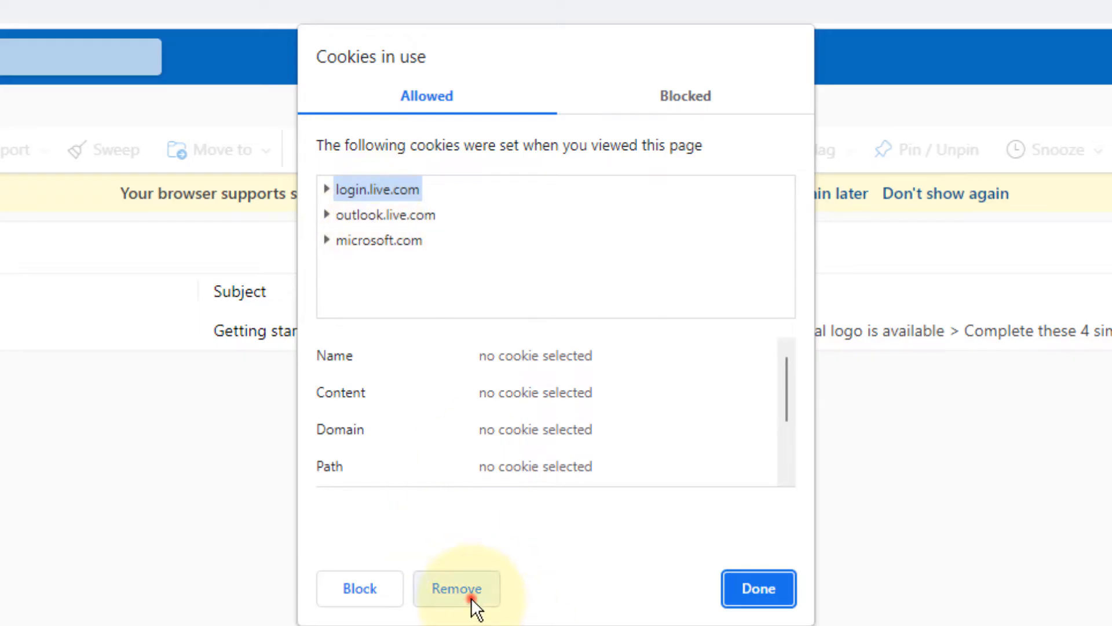
{"action": "left_click", "coordinate": [457, 588]}
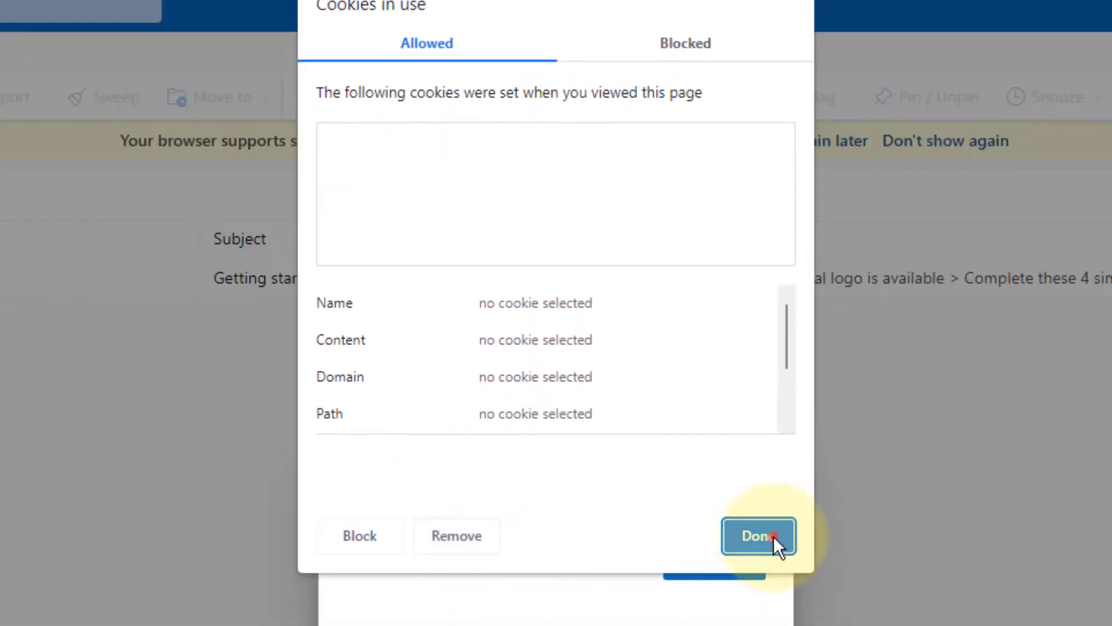
{"action": "left_click", "coordinate": [757, 535]}
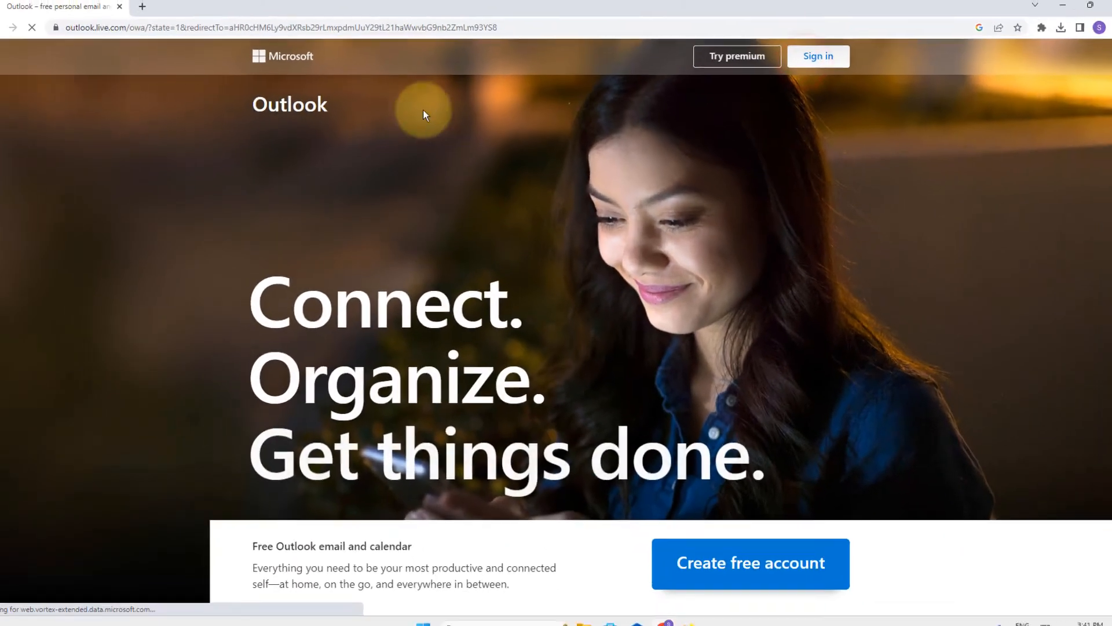
- Reach the Microsoft sign-in page at login.live.com and view its site information
{"action": "left_click", "coordinate": [816, 56]}
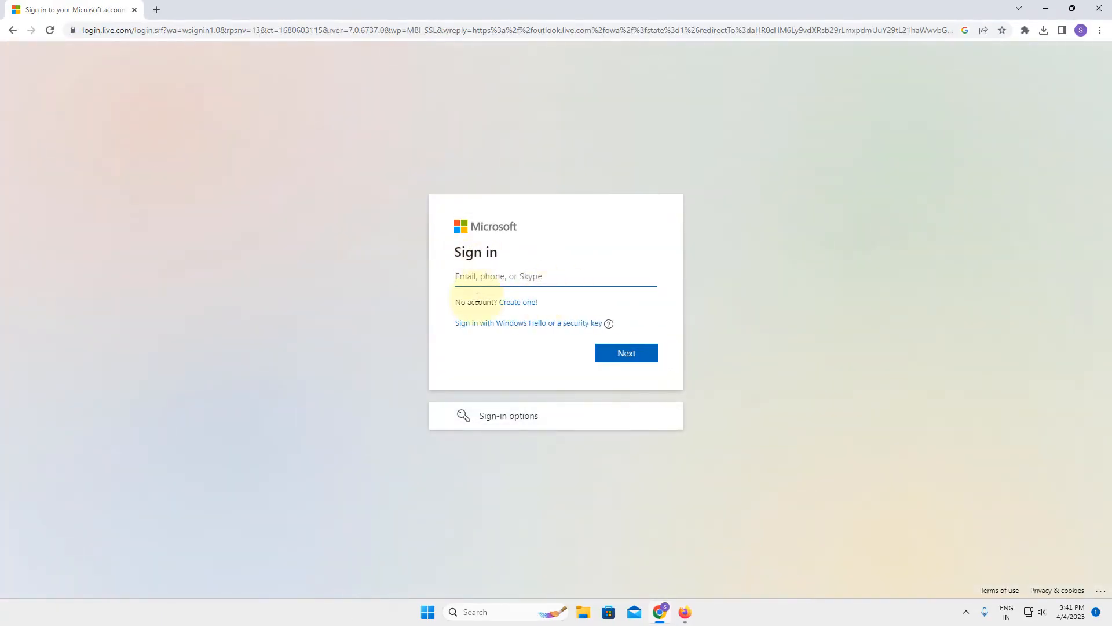
{"action": "left_click", "coordinate": [555, 276]}
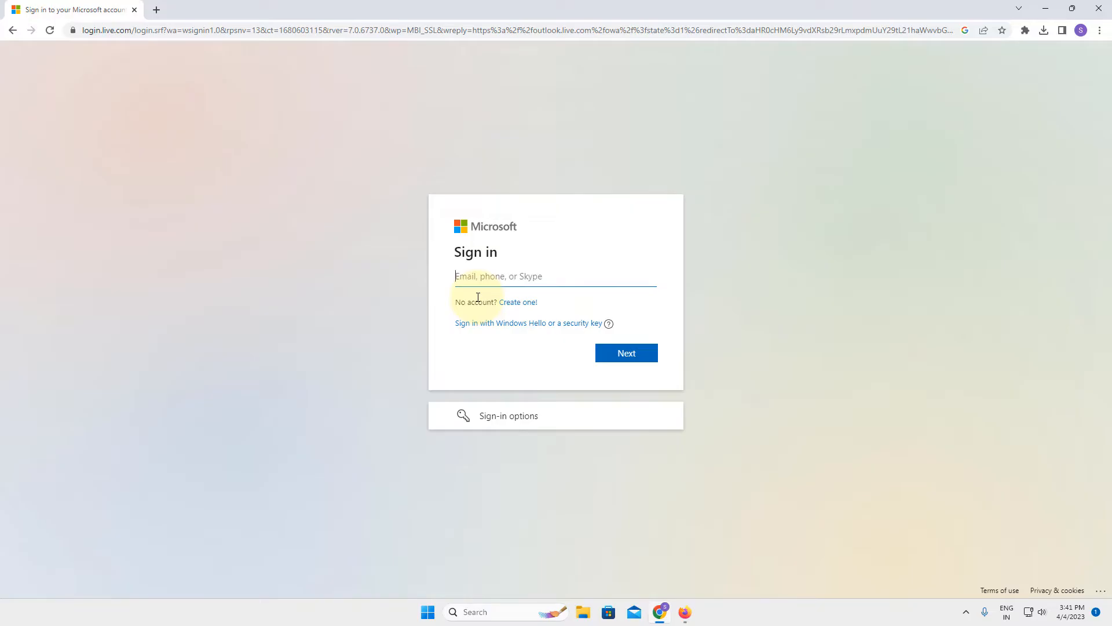
{"action": "mouse_move", "coordinate": [361, 264]}
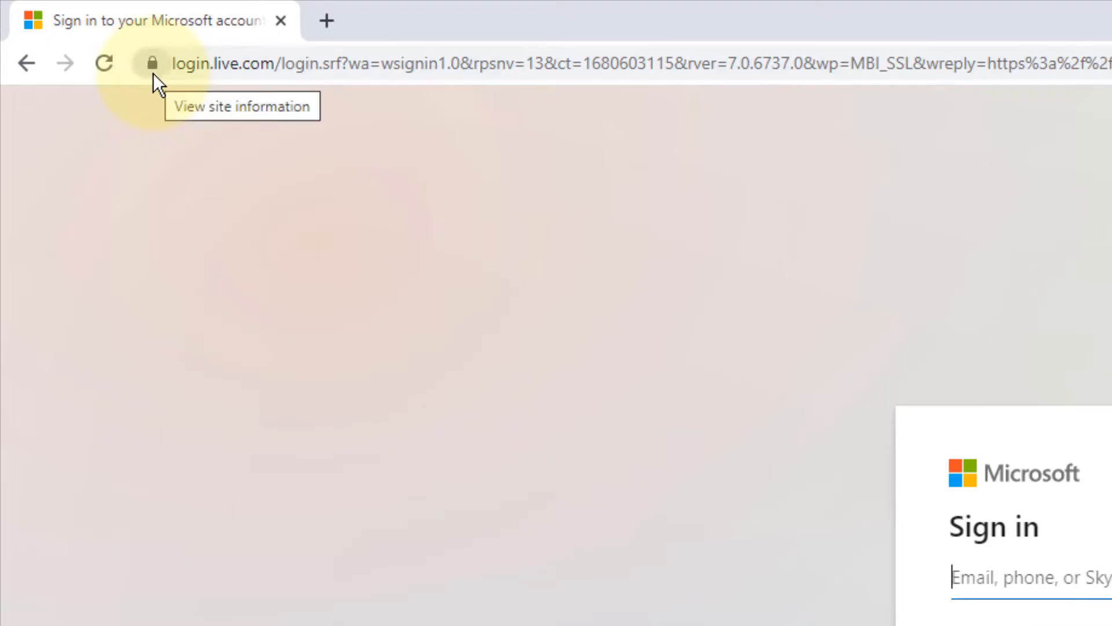
{"action": "left_click", "coordinate": [153, 62]}
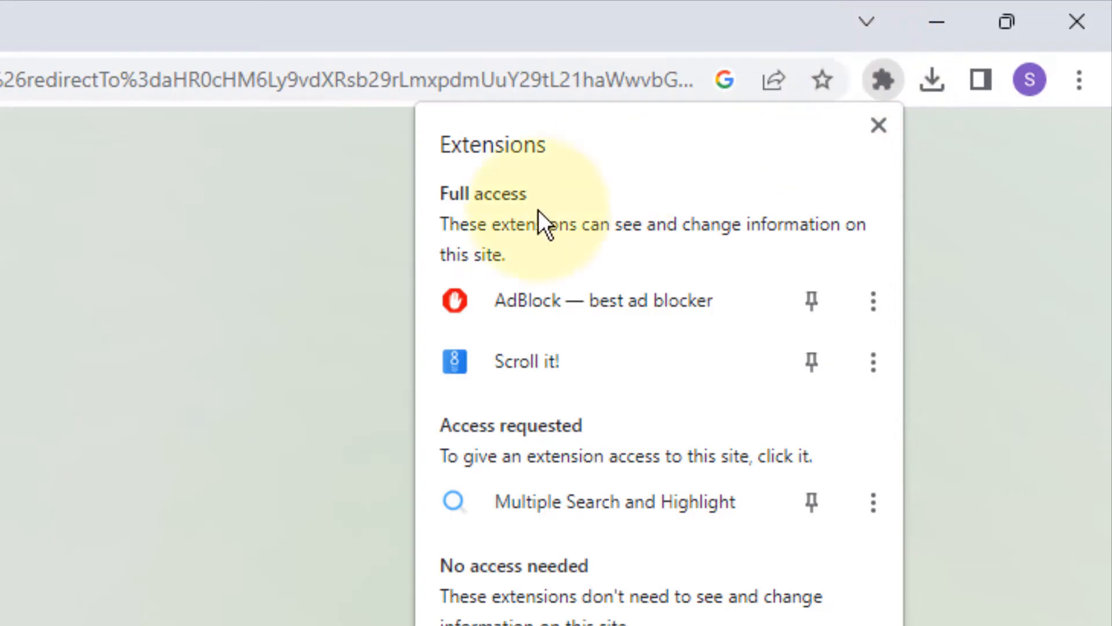
{"action": "left_click", "coordinate": [874, 302]}
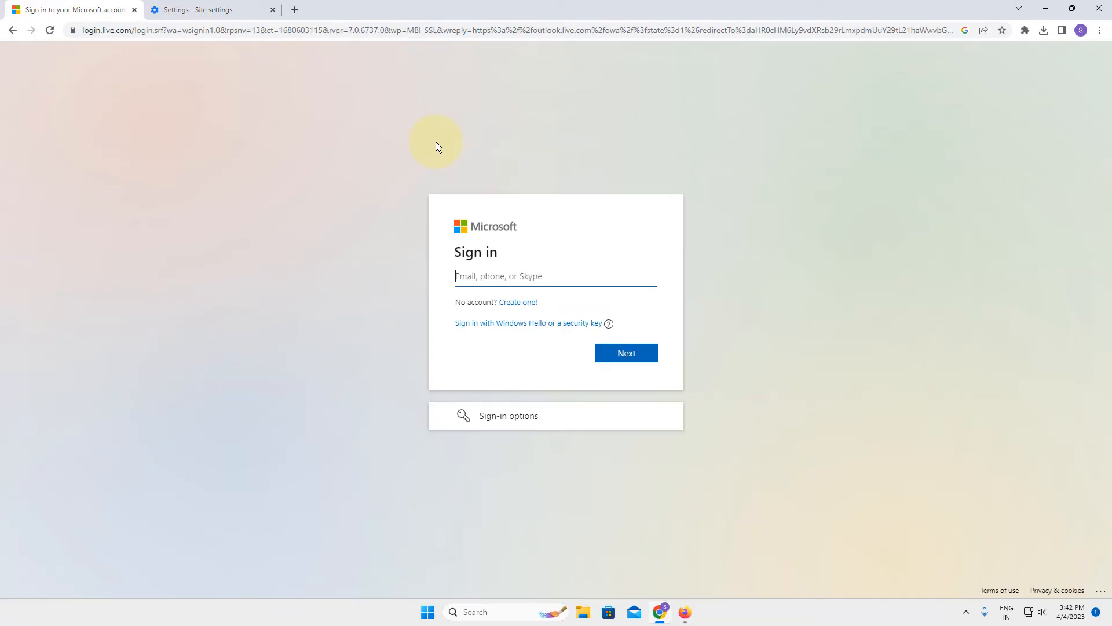
{"action": "mouse_move", "coordinate": [1010, 140]}
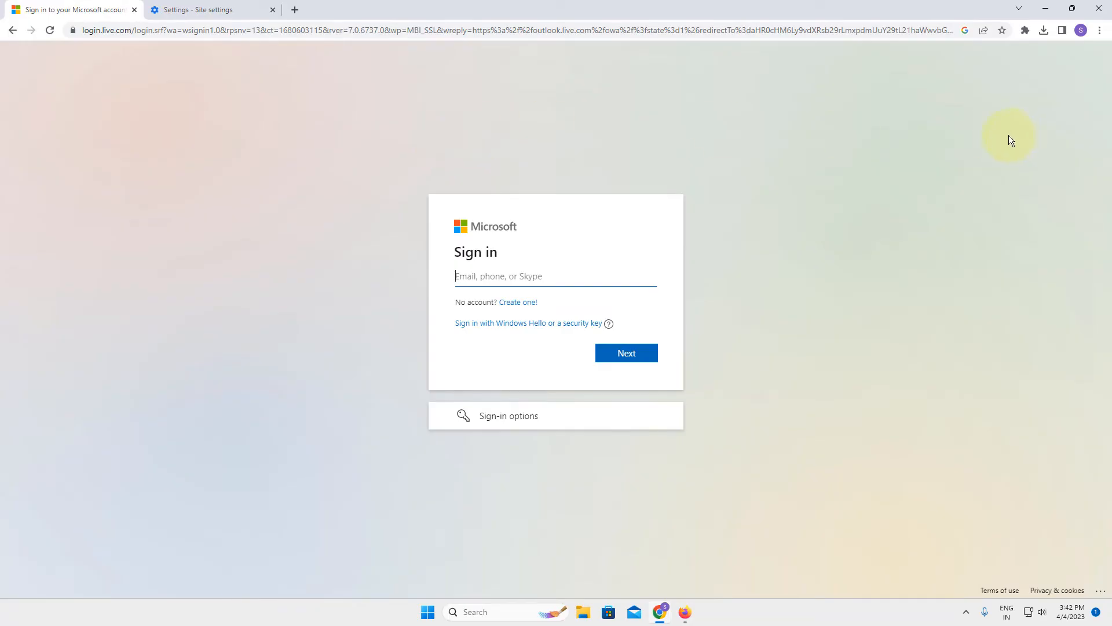
{"action": "mouse_move", "coordinate": [1034, 124]}
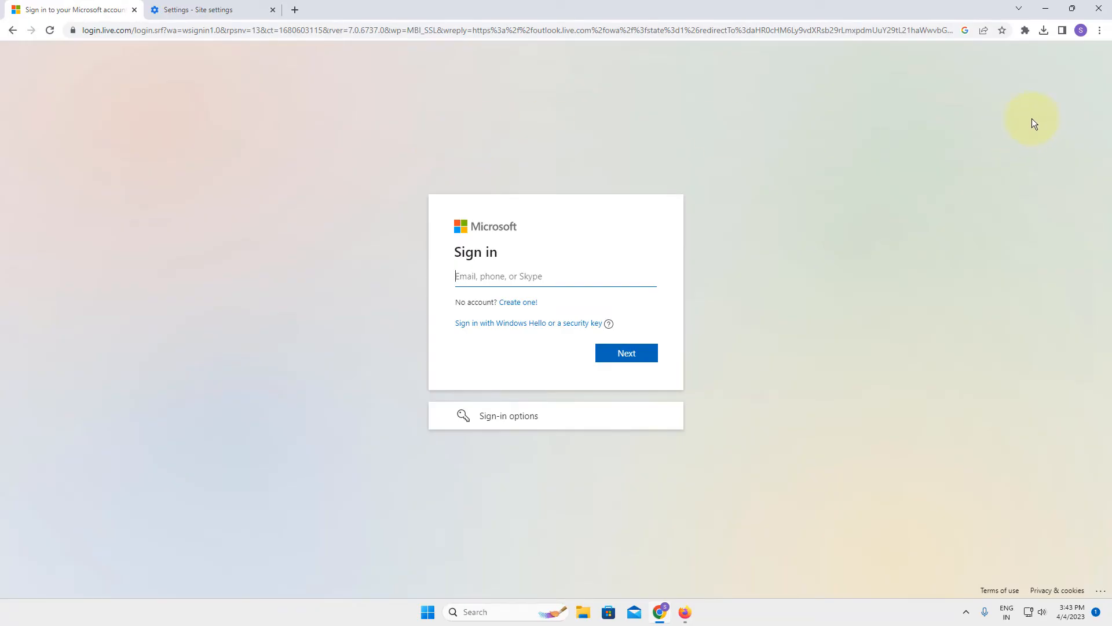
- Show Chrome's History page via Ctrl+H
{"action": "key", "text": "ctrl+h"}
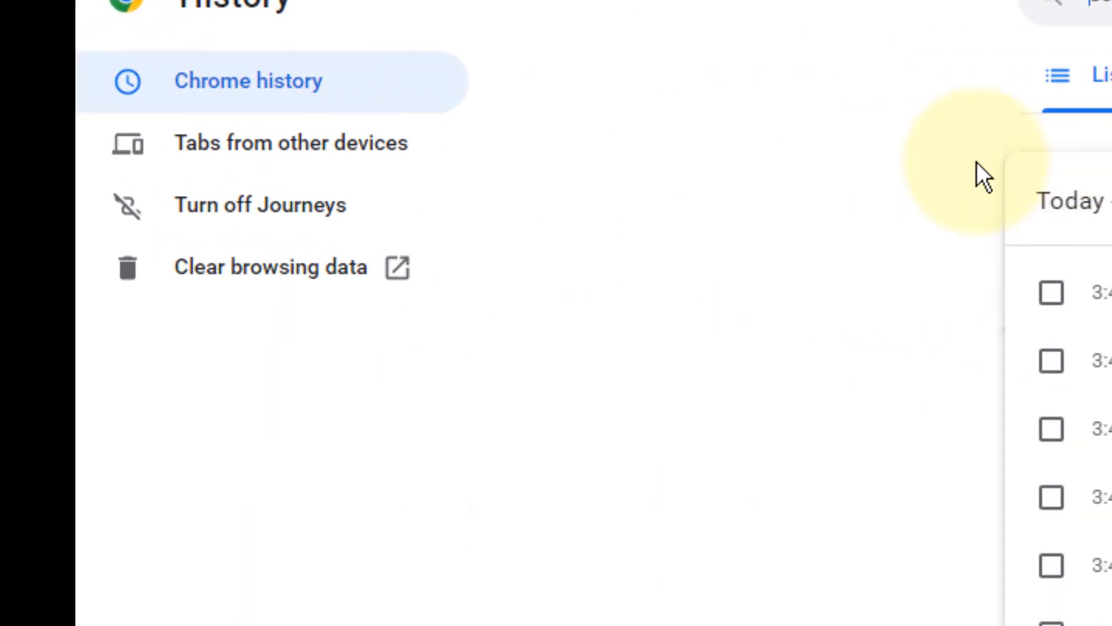
- Ready Clear browsing data for All time on the Advanced tab with every data type ticked
{"action": "left_click", "coordinate": [270, 268]}
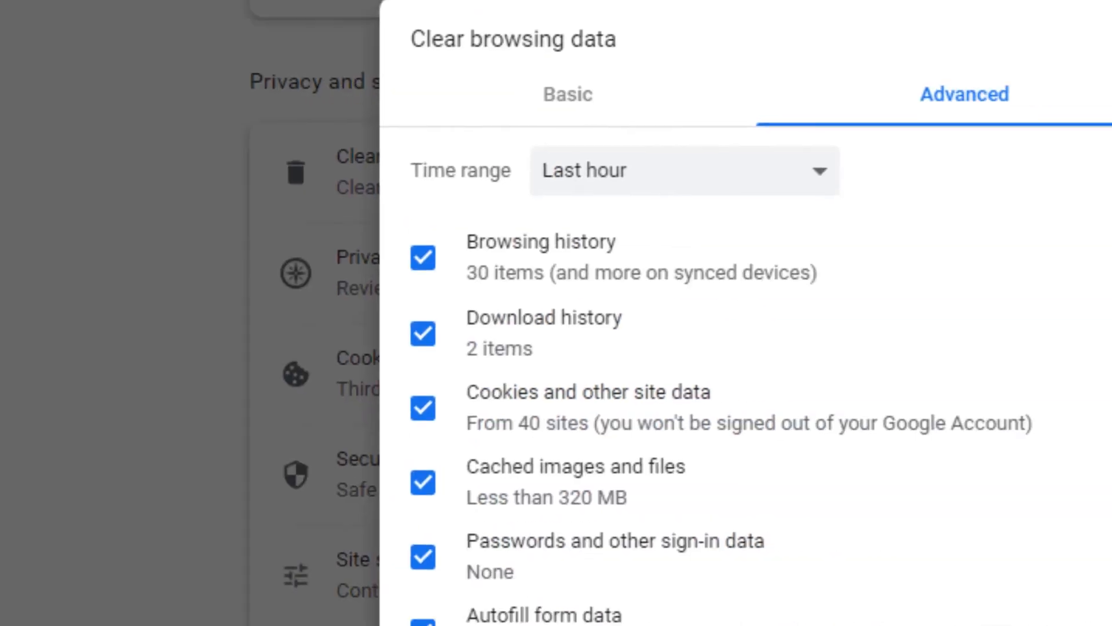
{"action": "left_click", "coordinate": [682, 169]}
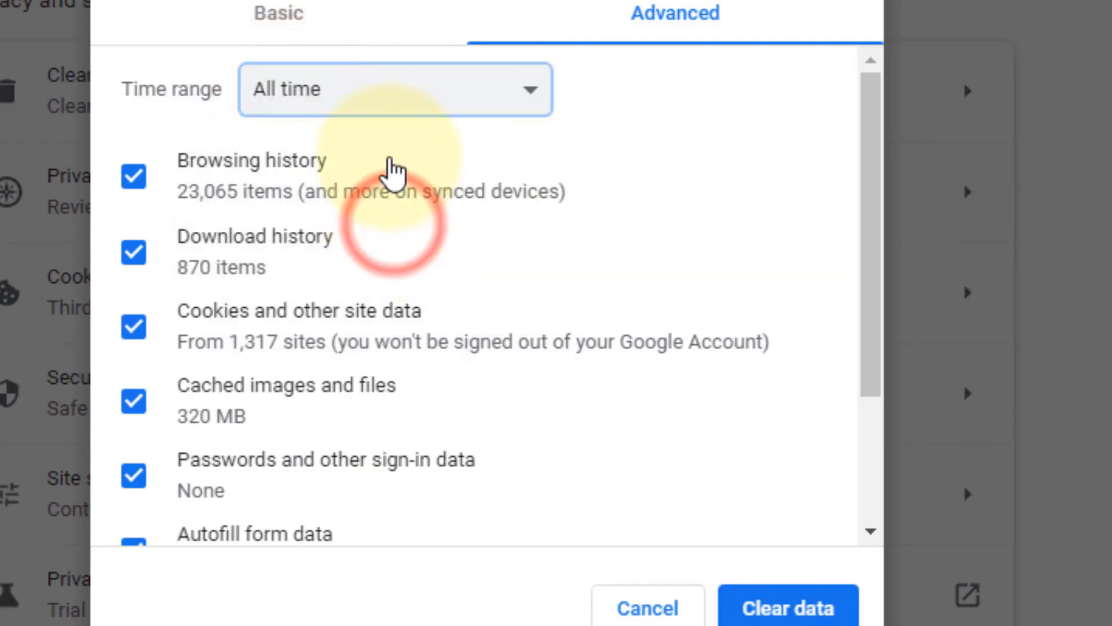
{"action": "scroll", "scroll_direction": "down", "scroll_amount": 3}
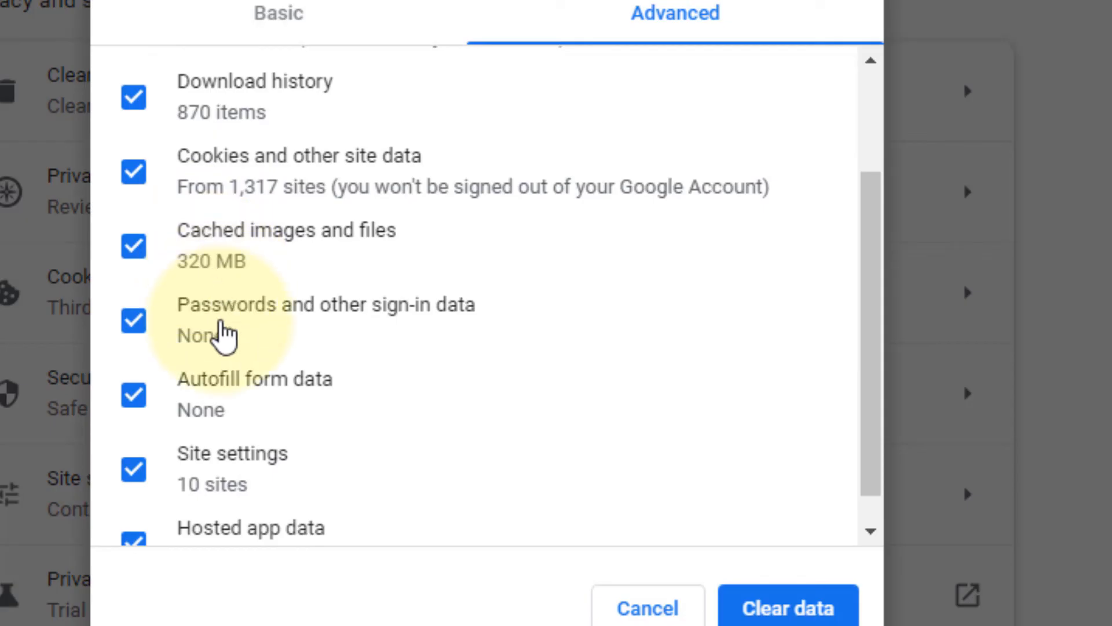